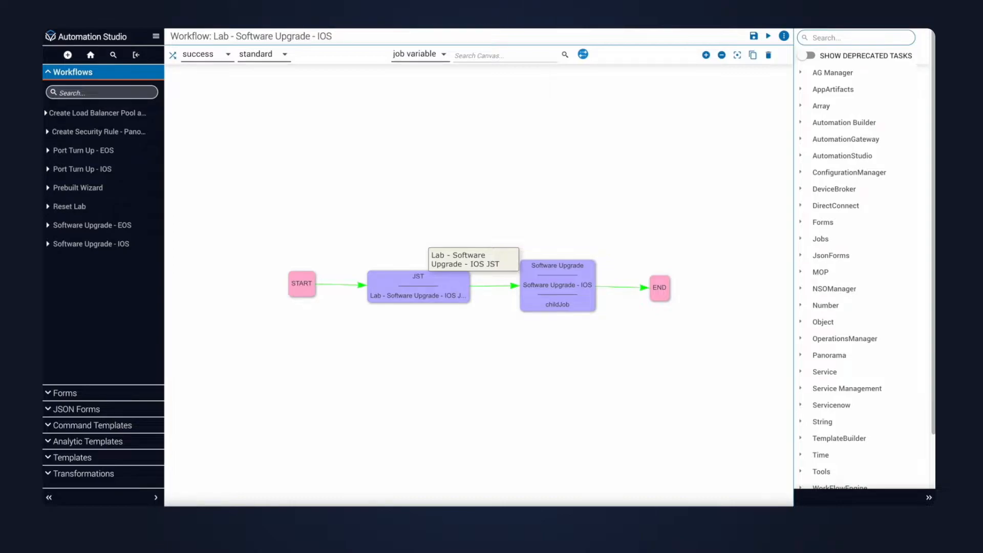
- Open the Software Upgrade - IOS child workflow from the Lab workflow canvas
click(91, 244)
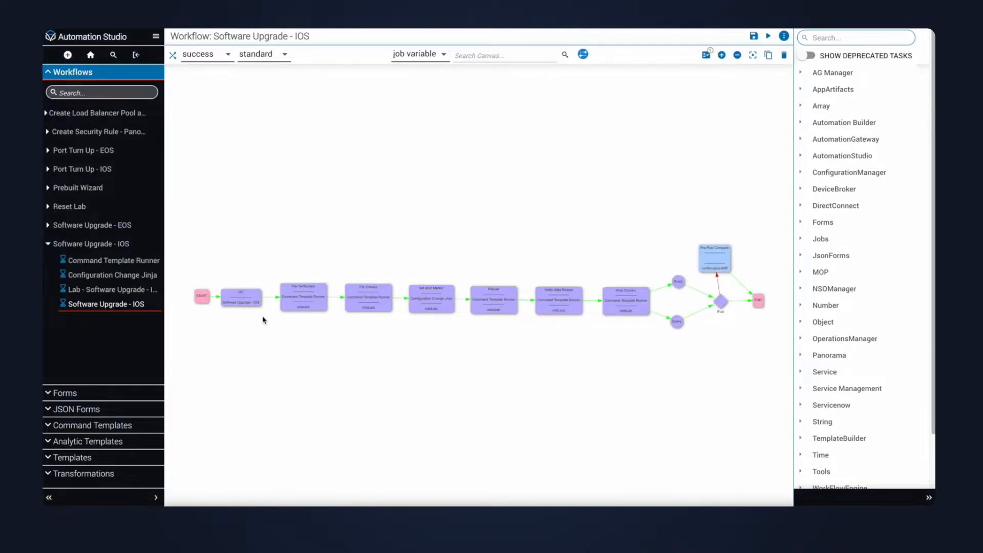
mouse_move(291, 324)
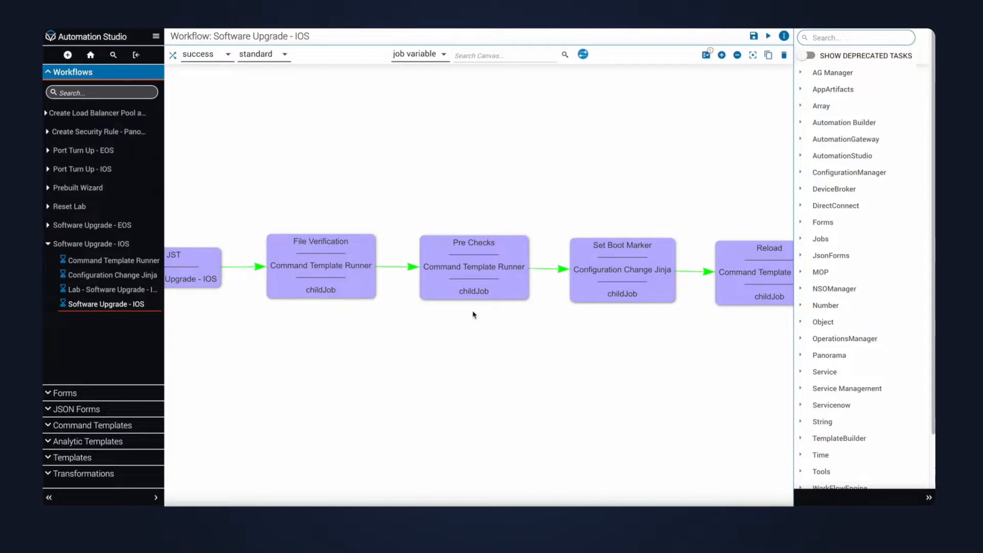
mouse_move(733, 336)
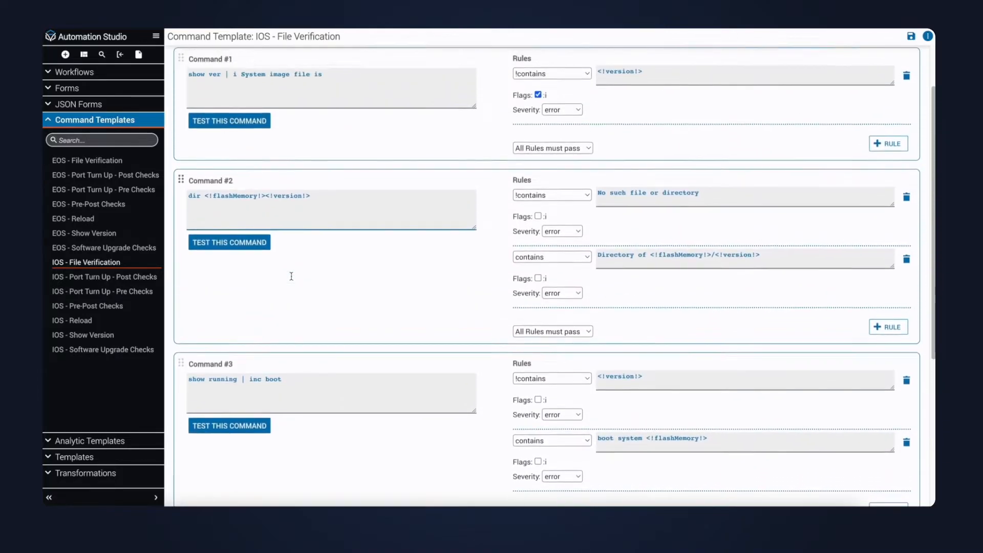
- Select the IOS - File Verification command template to view its three commands and pass rules
click(72, 320)
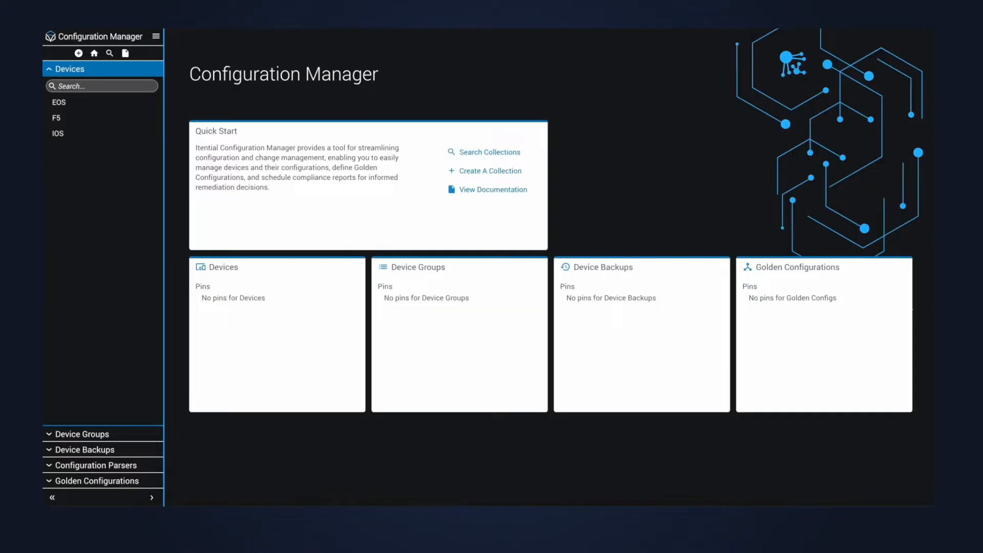
mouse_move(88, 121)
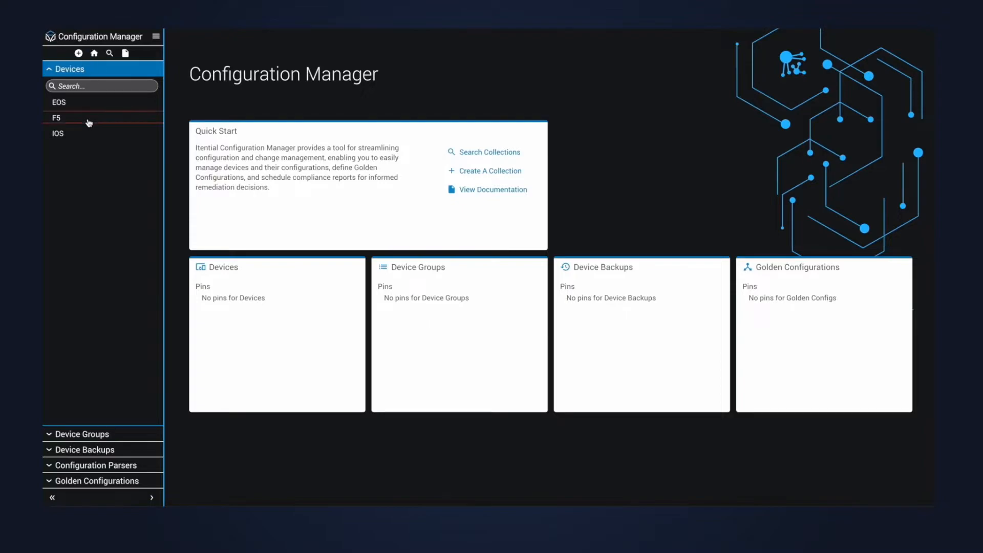
- Open the IOS device and load its current running configuration
click(58, 133)
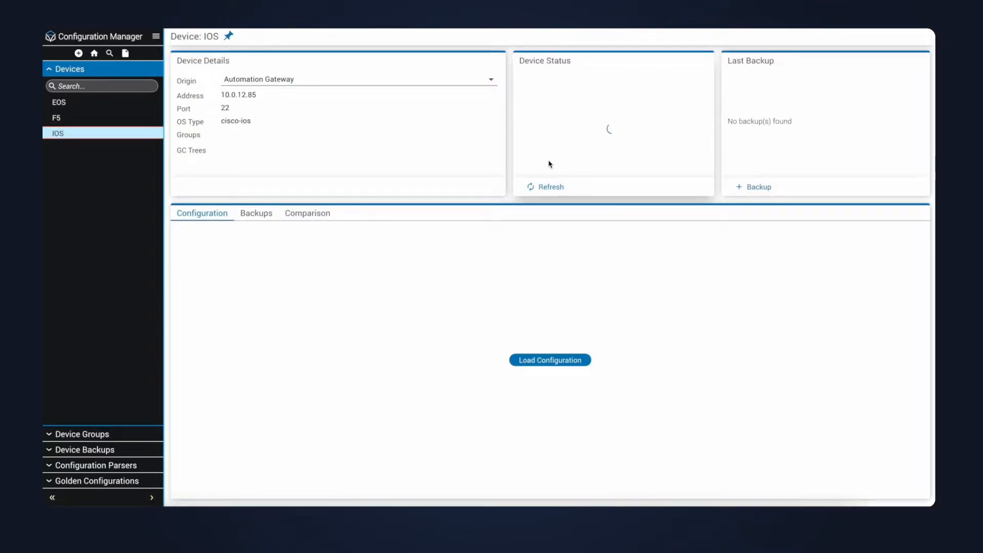
click(549, 359)
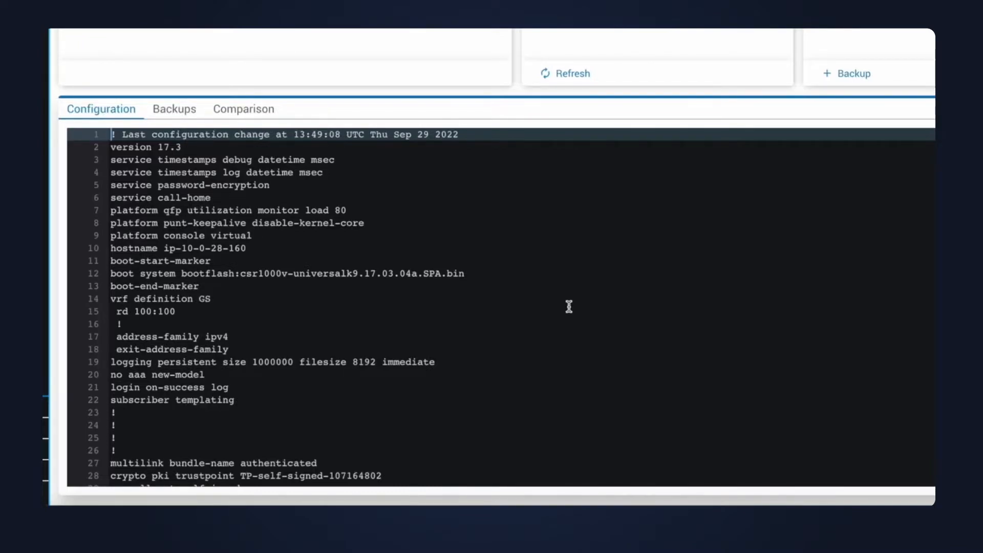
mouse_move(544, 309)
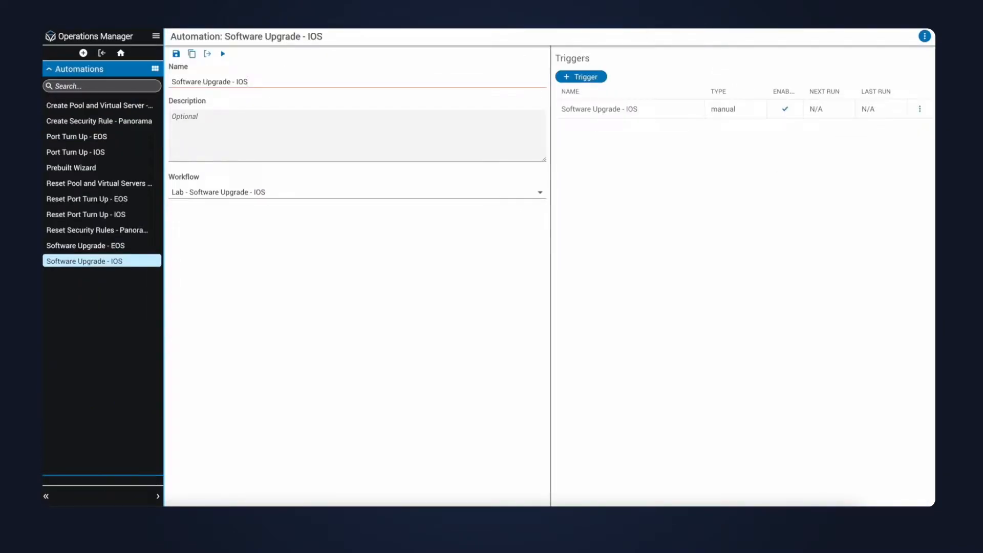
mouse_move(511, 102)
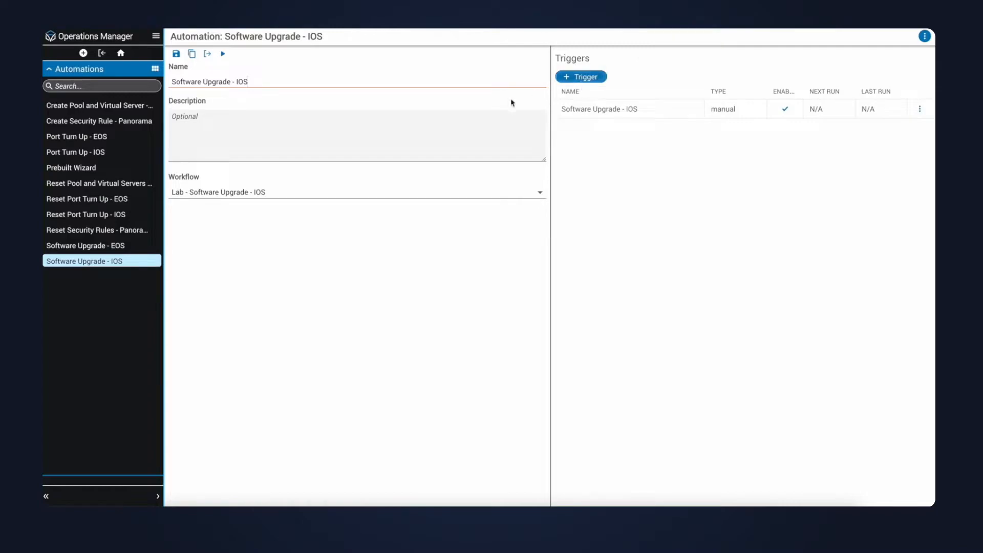
- Run Software Upgrade - IOS with version csr1000v-universalk9.17.03.05.SPA.bin on bootflash: and open its job
click(223, 53)
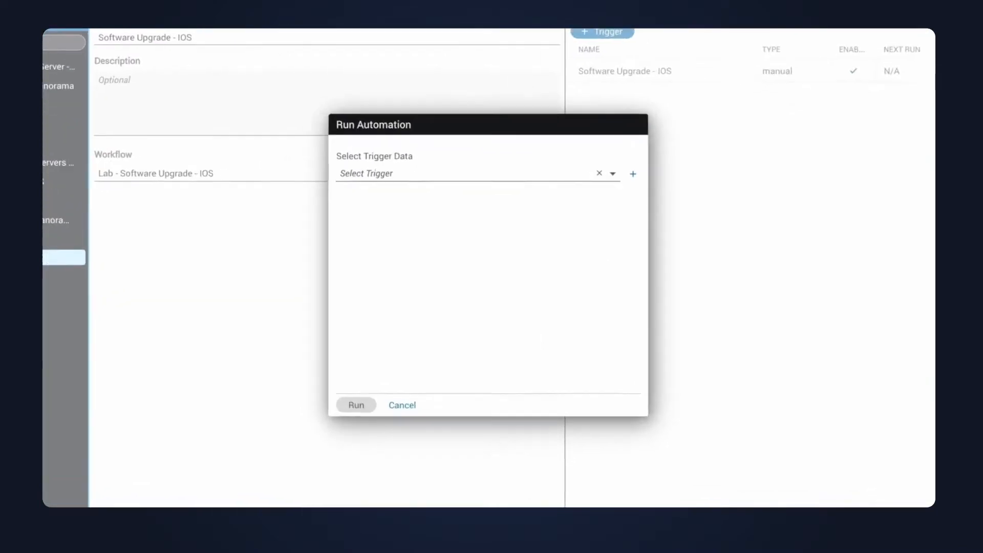
click(476, 174)
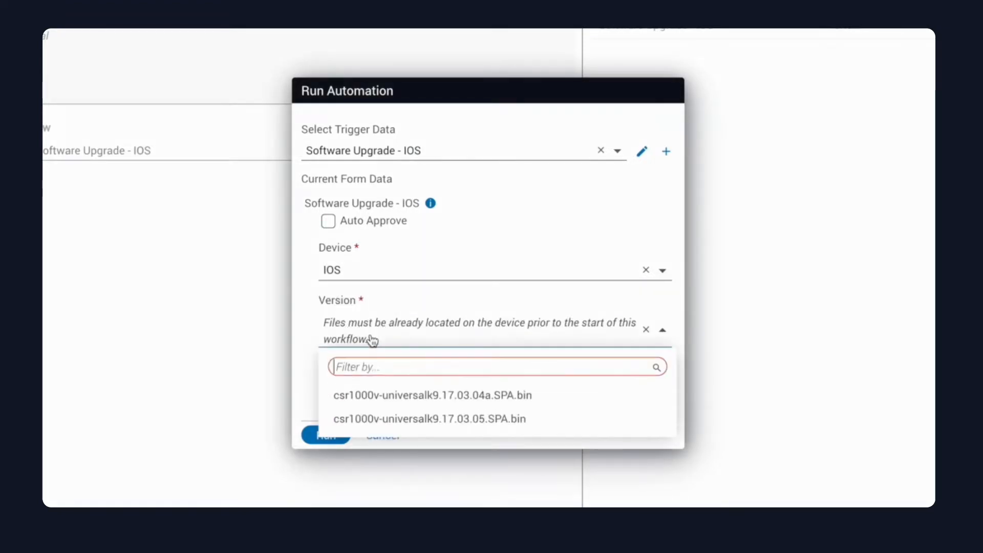
click(429, 419)
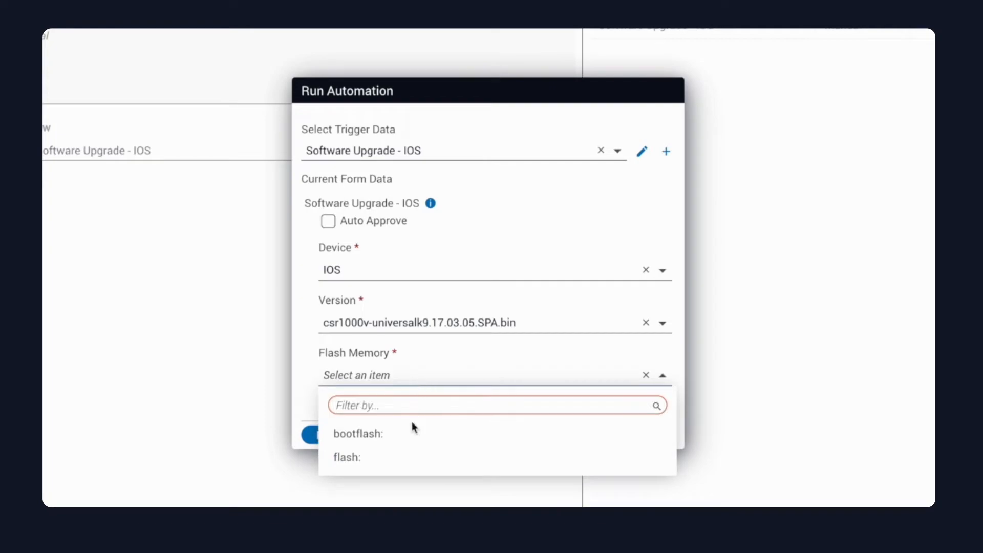
click(359, 433)
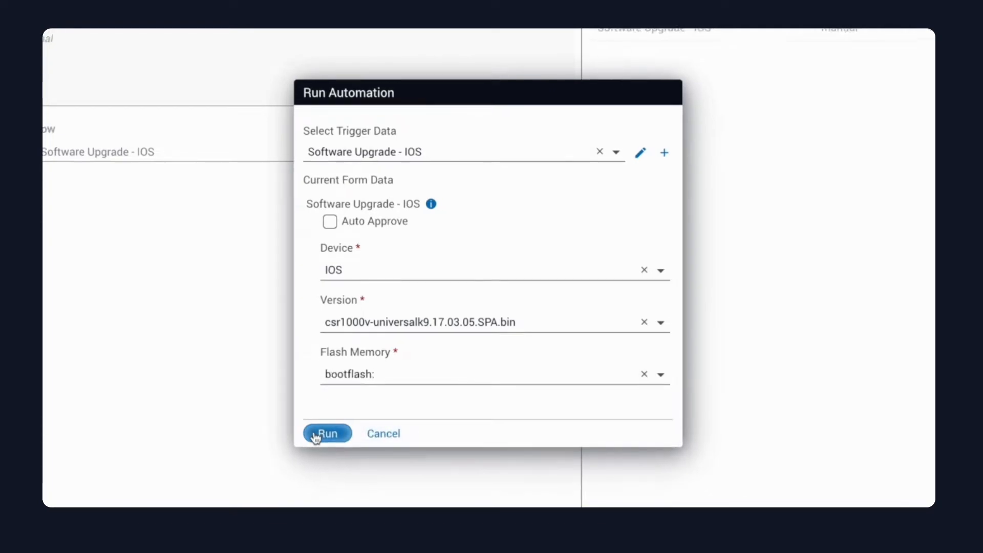
click(327, 434)
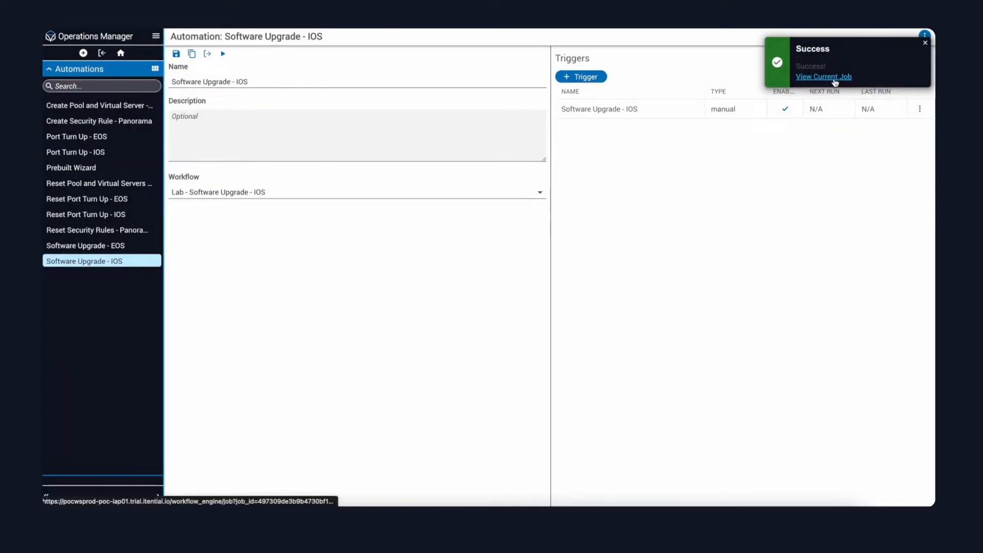
click(822, 76)
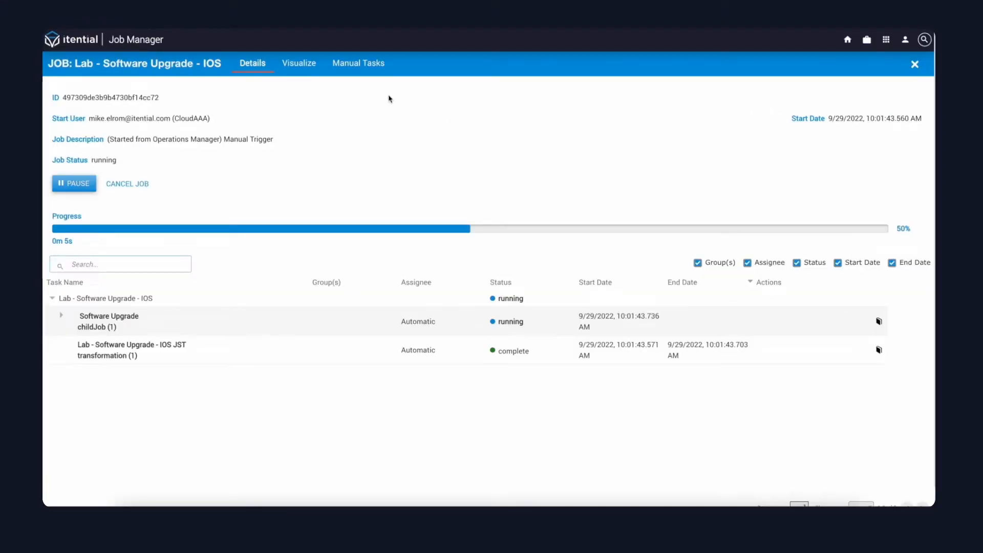
- Visualize the job, drill into the Software Upgrade - IOS sub-workflow and list its manual tasks
click(298, 62)
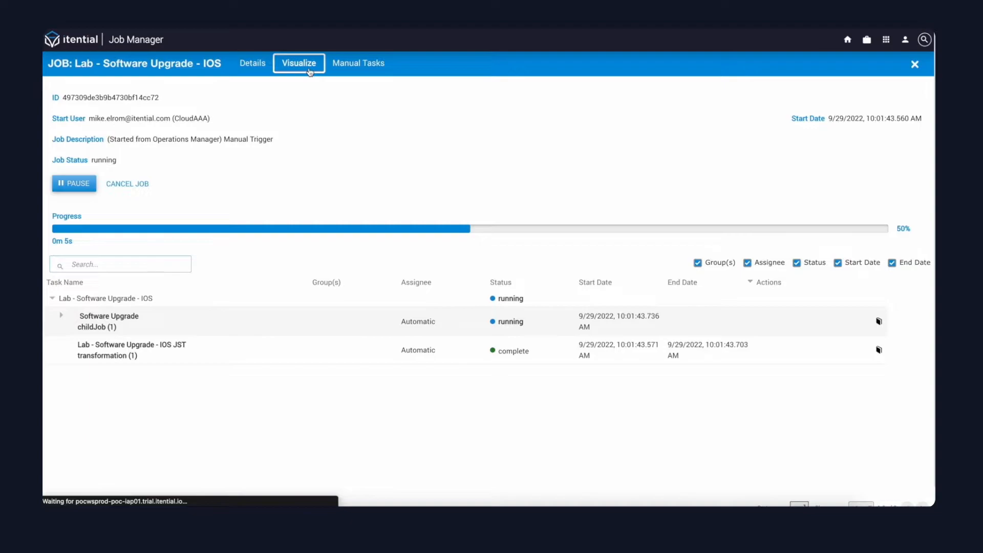
click(298, 62)
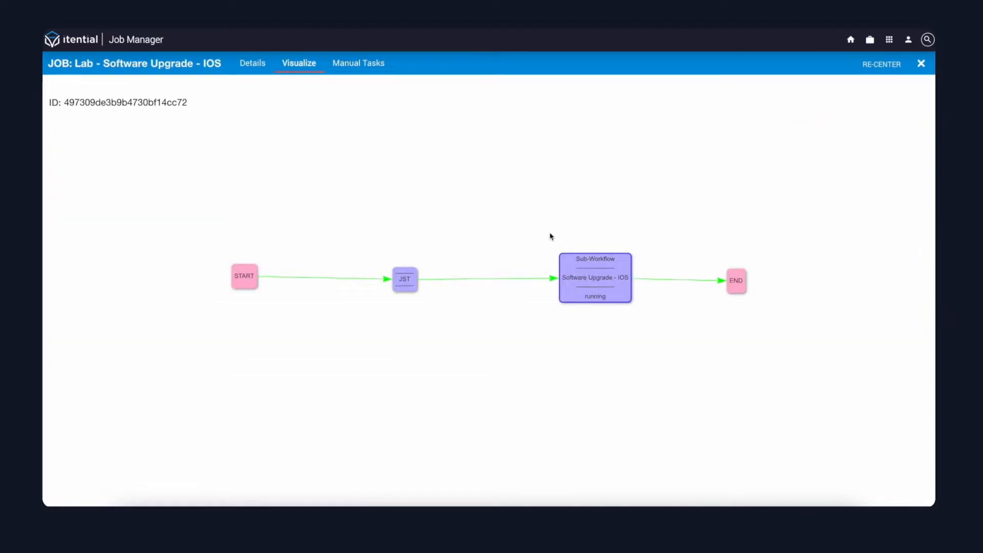
double_click(594, 277)
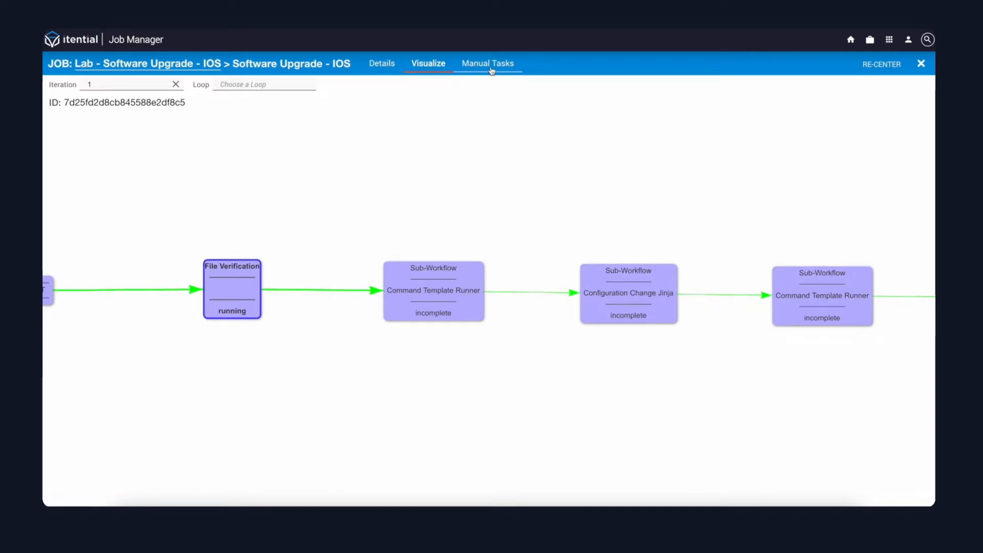
click(488, 62)
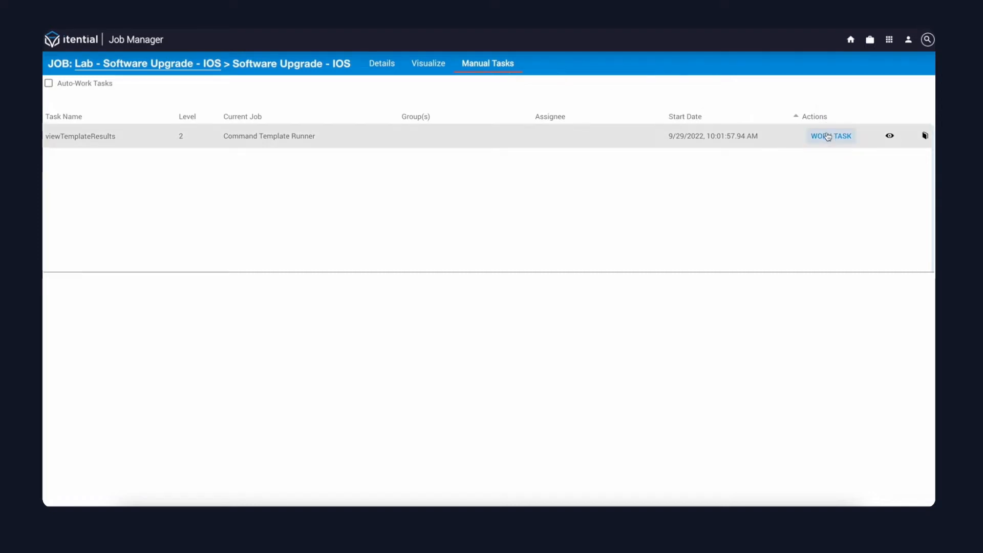
mouse_move(831, 137)
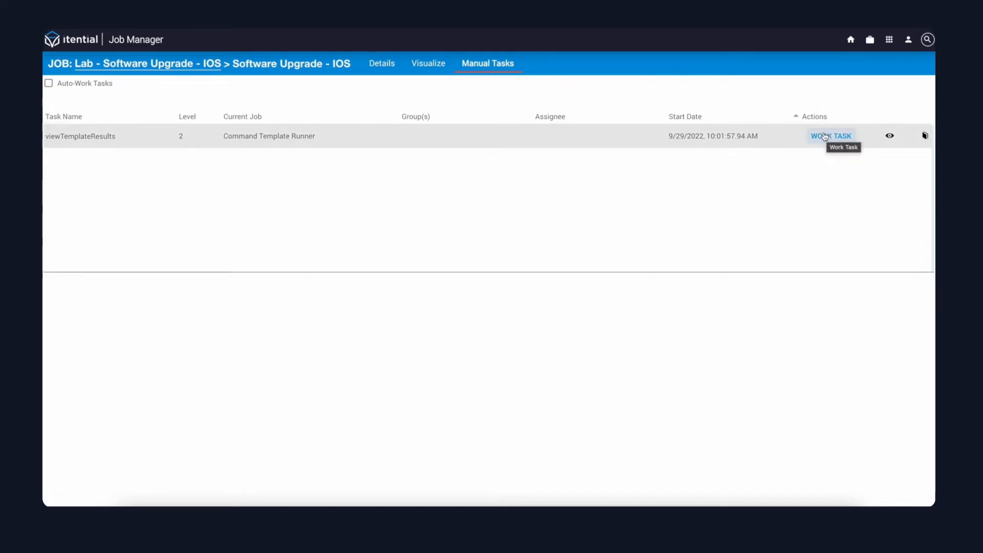
- Enable Auto-Work Tasks, review the file verification MOP results and mark them SUCCESS
click(48, 83)
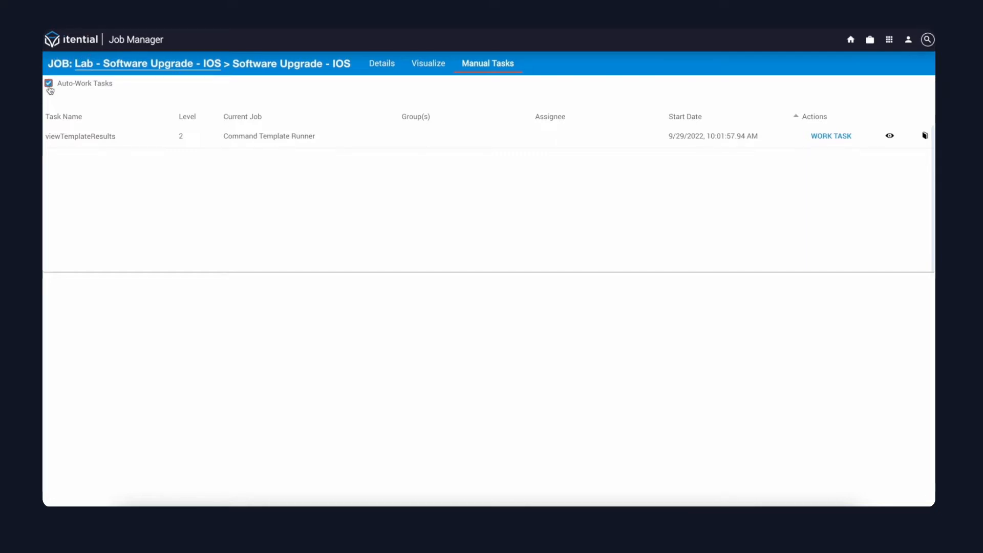
click(890, 135)
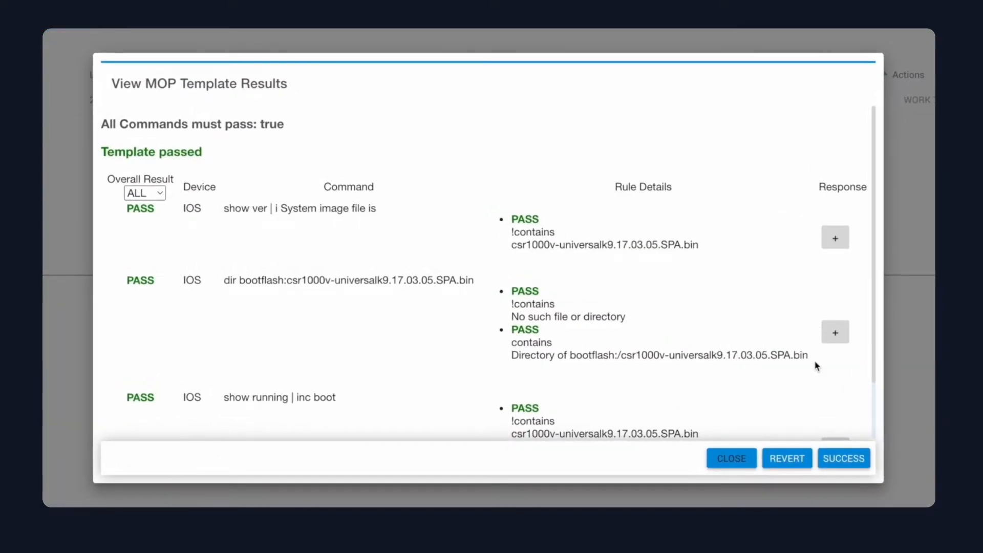
scroll(down, 3)
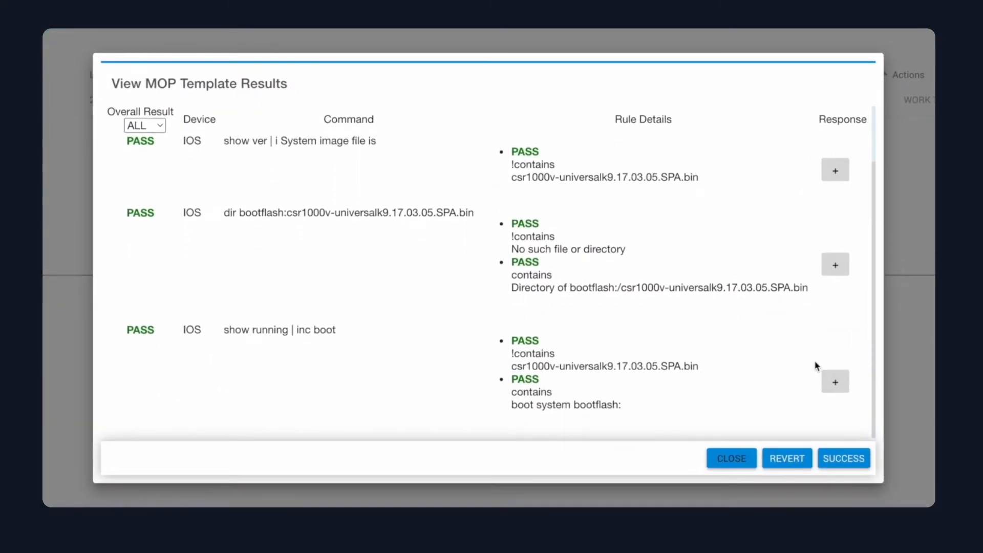
scroll(down, 3)
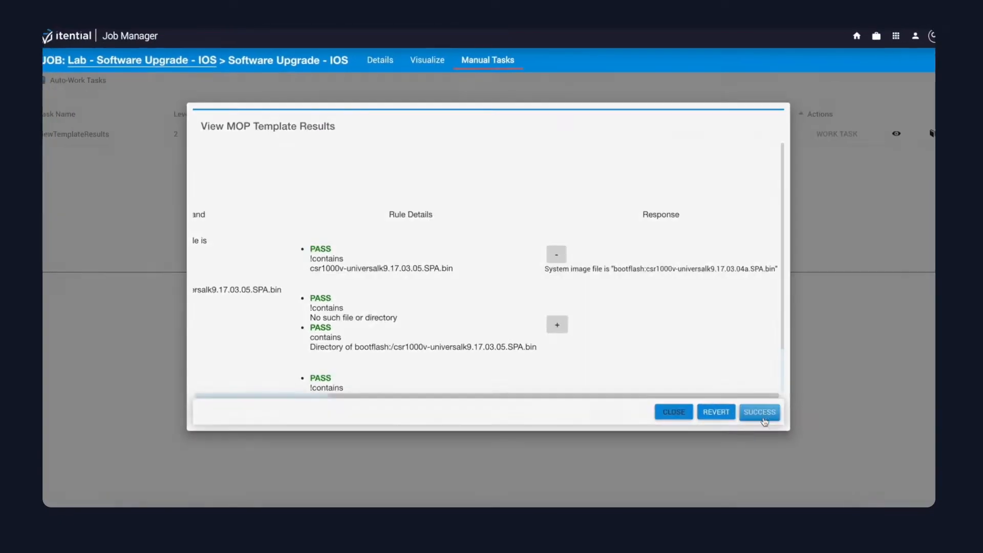
click(760, 412)
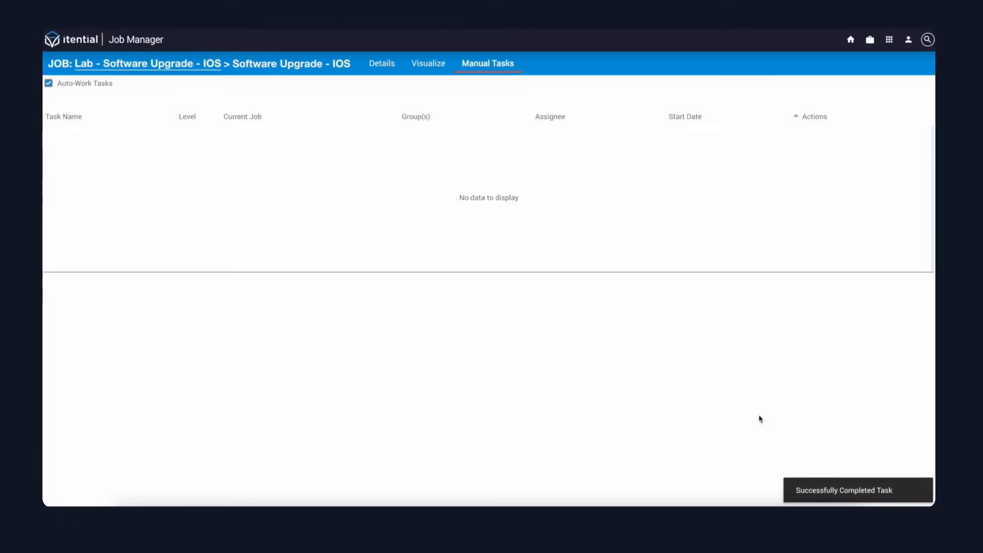
- Check Pre Checks is running in the workflow diagram, then return to the manual task list
click(428, 63)
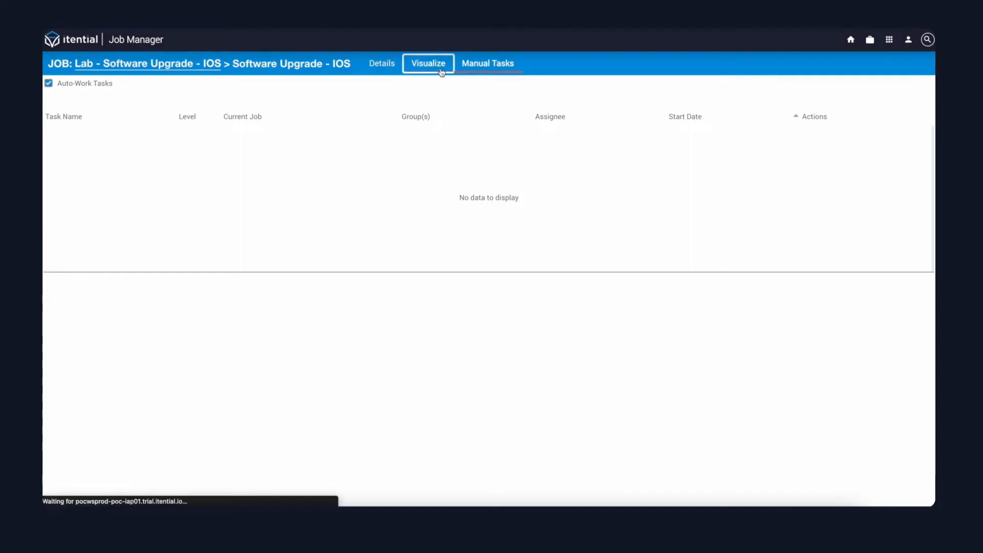
click(428, 63)
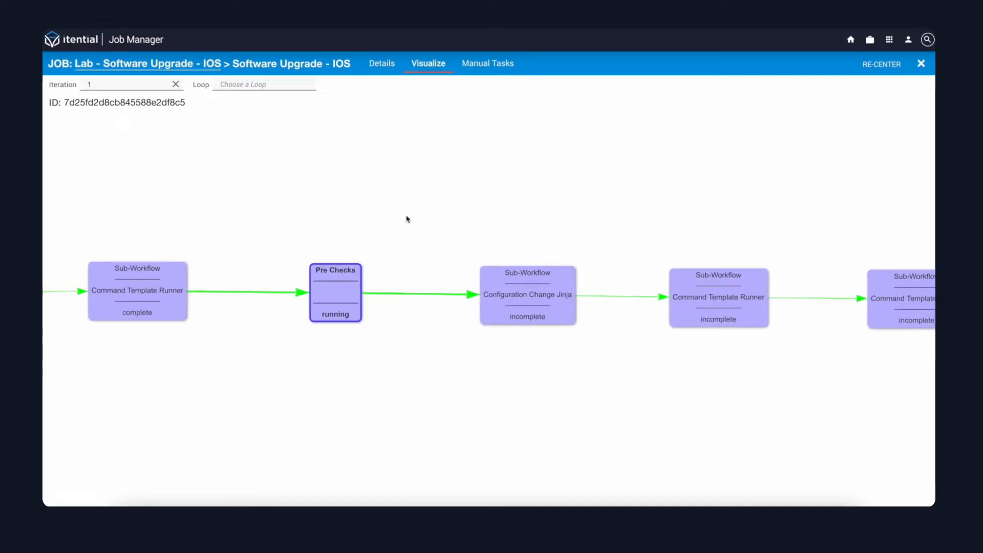
mouse_move(472, 80)
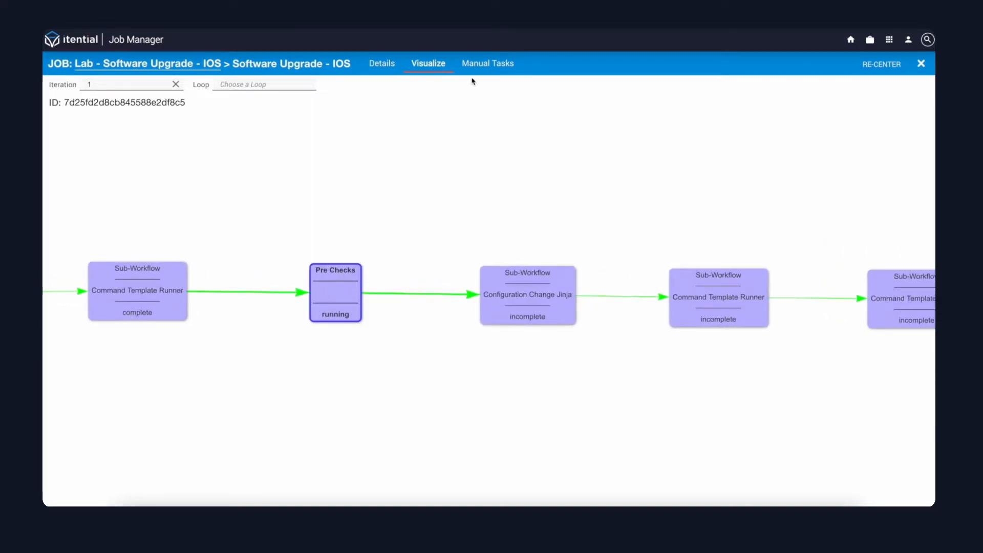
click(487, 62)
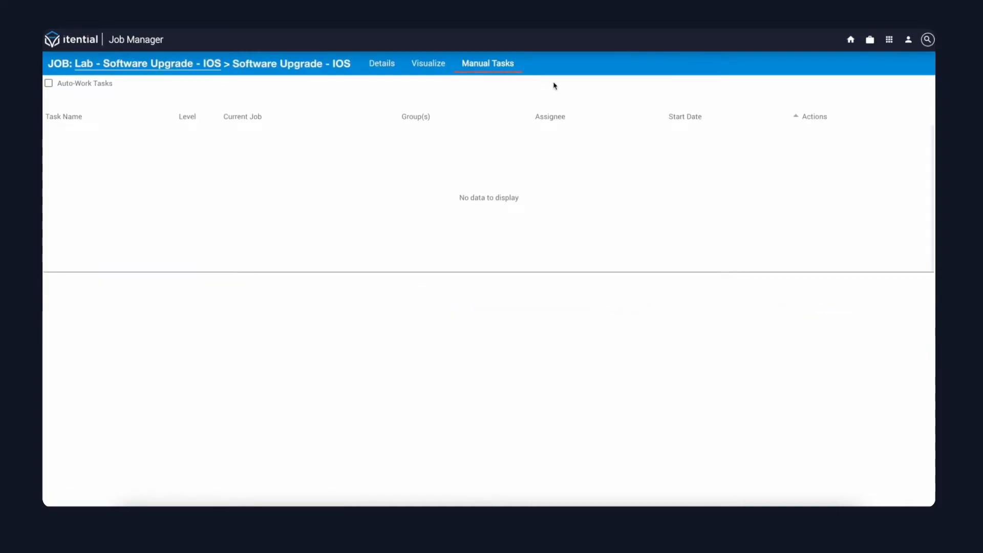
- Work the viewTemplateResults task, review the passed pre-check IOS commands and mark them SUCCESS
click(48, 82)
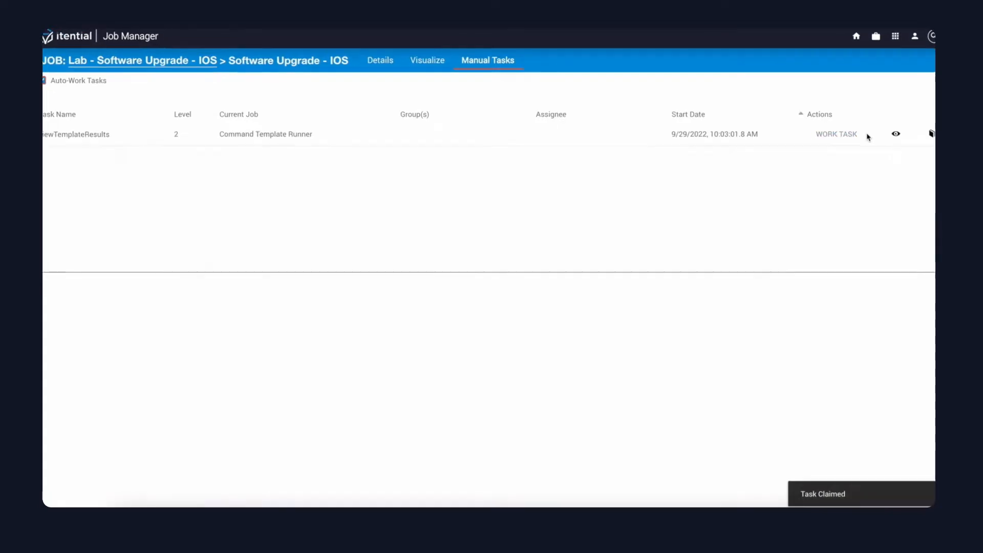
click(896, 134)
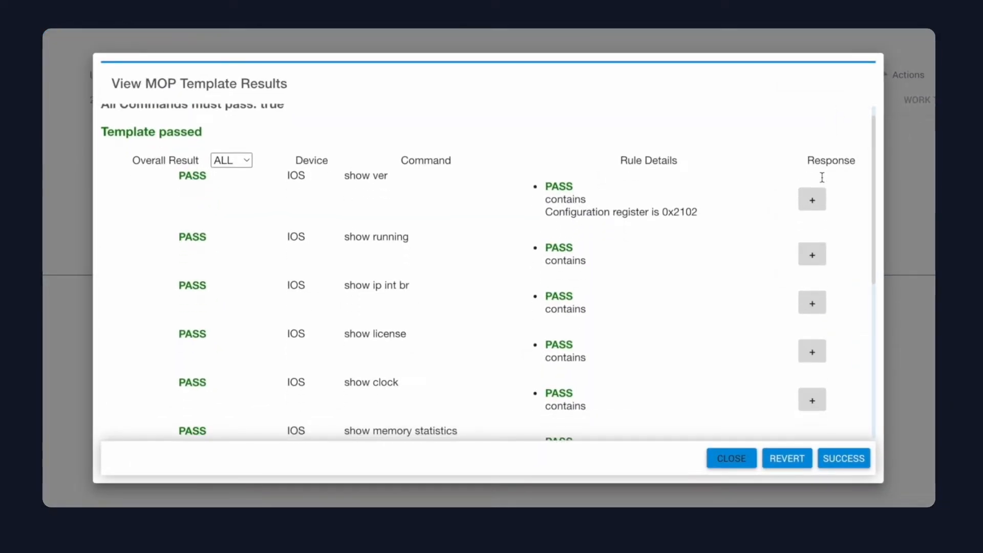
scroll(down, 3)
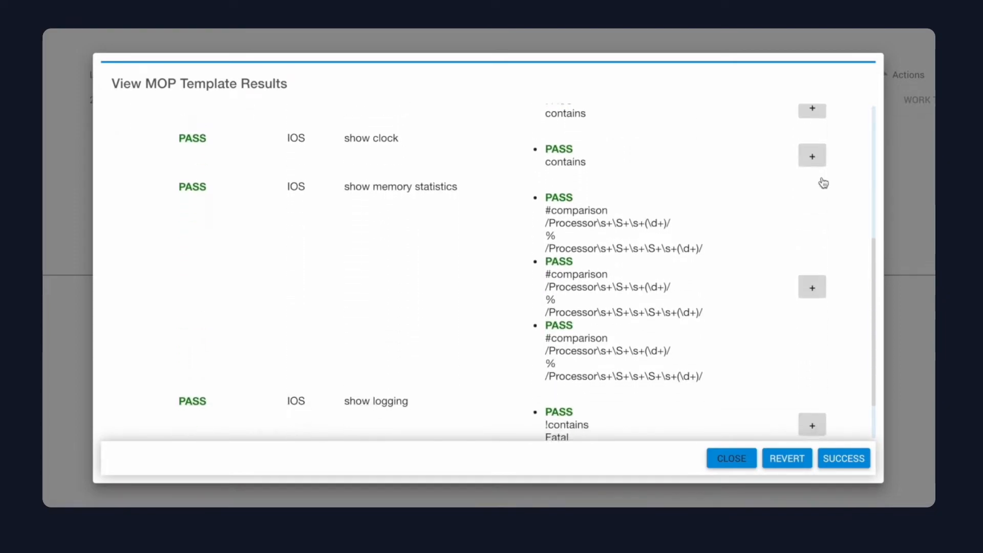
scroll(down, 3)
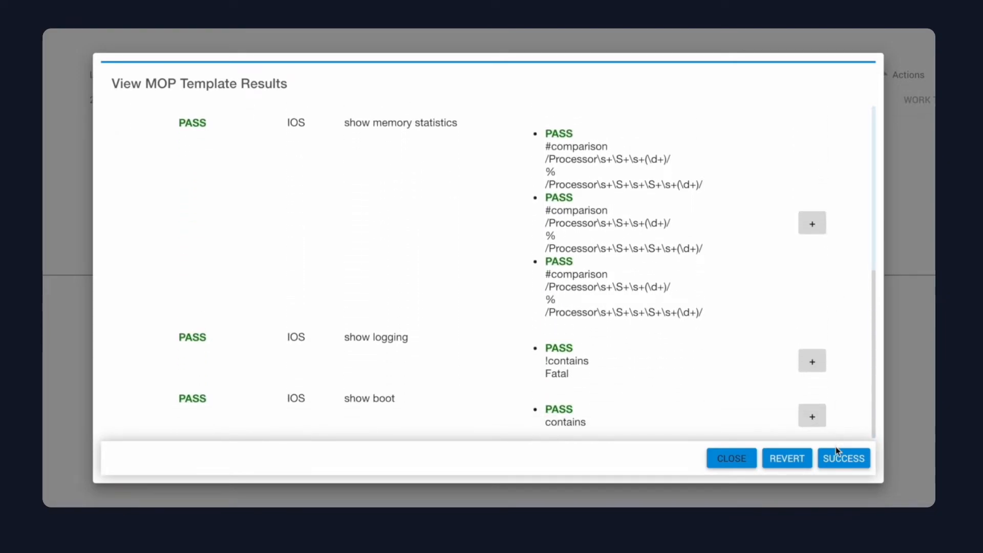
click(843, 459)
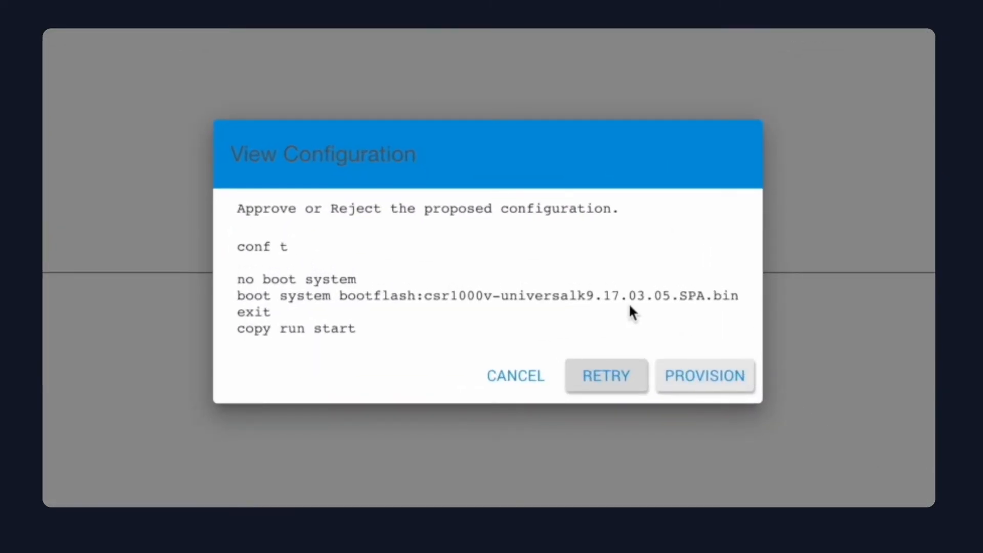
mouse_move(693, 359)
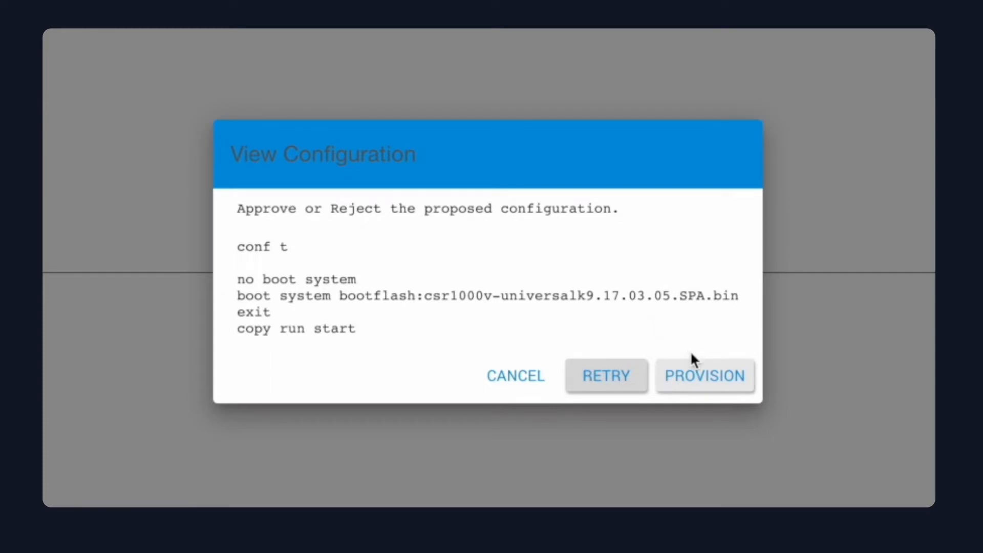
- Provision the boot system configuration for the 17.03.05 image and reopen the job's workflow diagram
click(705, 376)
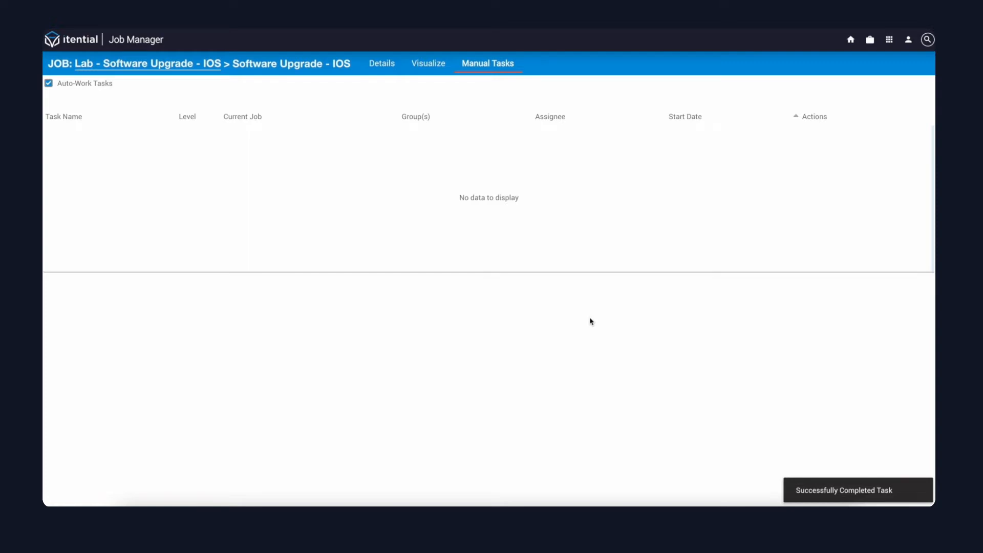
click(429, 63)
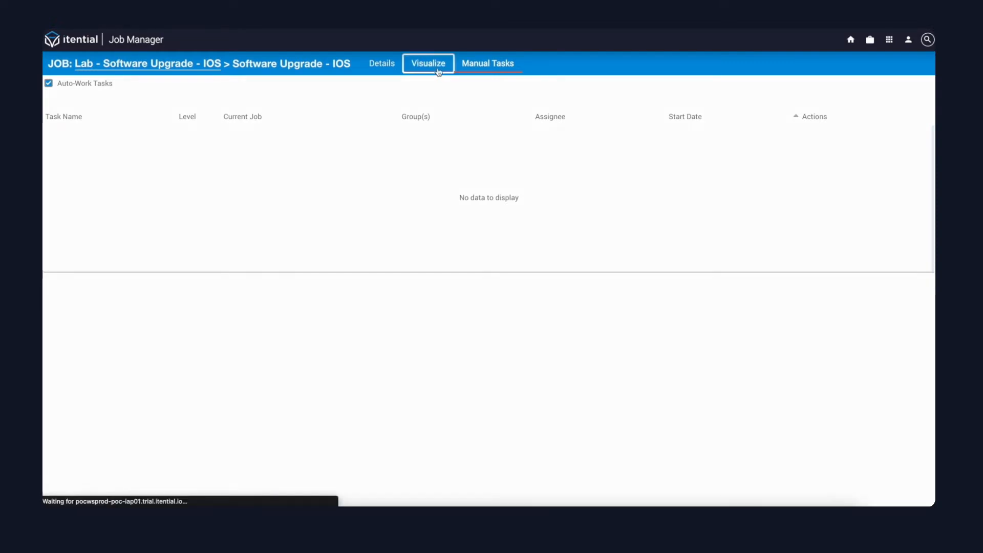
click(429, 64)
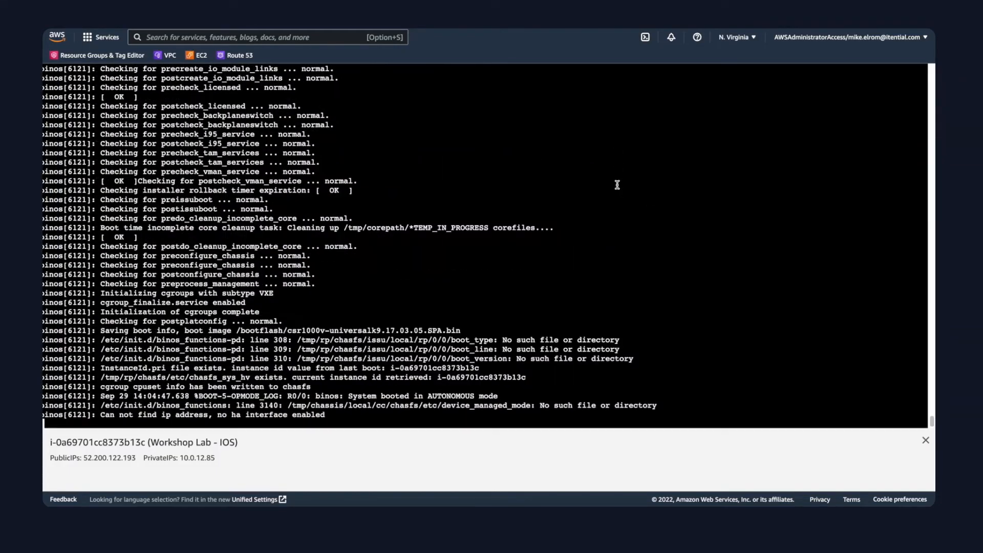
- Scroll through the Workshop Lab - IOS serial console boot log as the 17.03.05 image loads
scroll(down, 3)
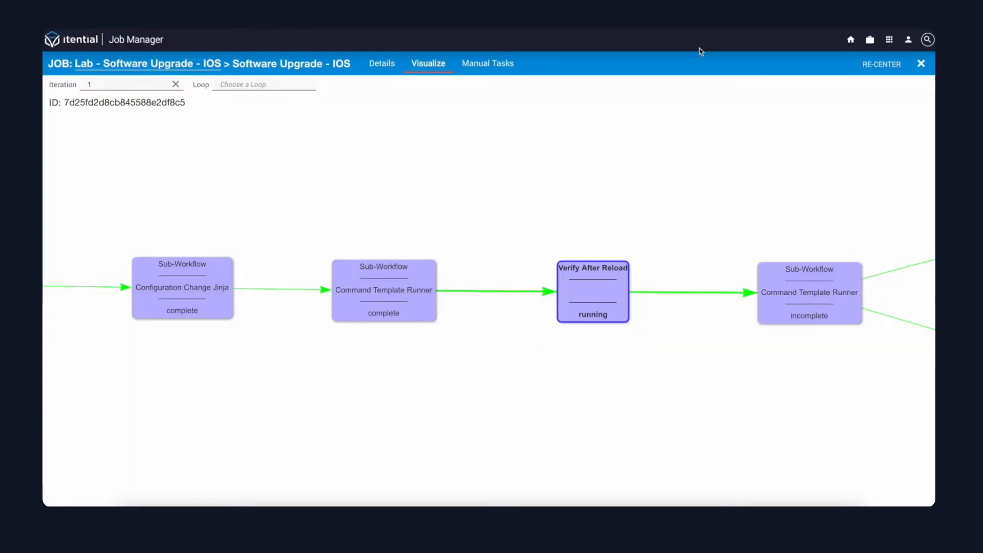
mouse_move(632, 281)
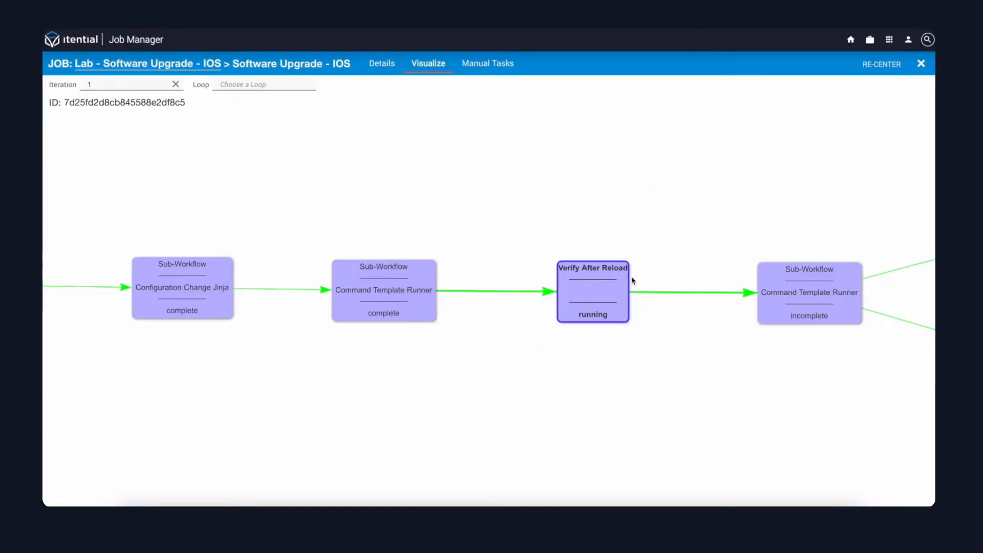
- Work the post-reload verification task and expand the show version response reporting 17.03.05, reviewing the post-check results
click(488, 62)
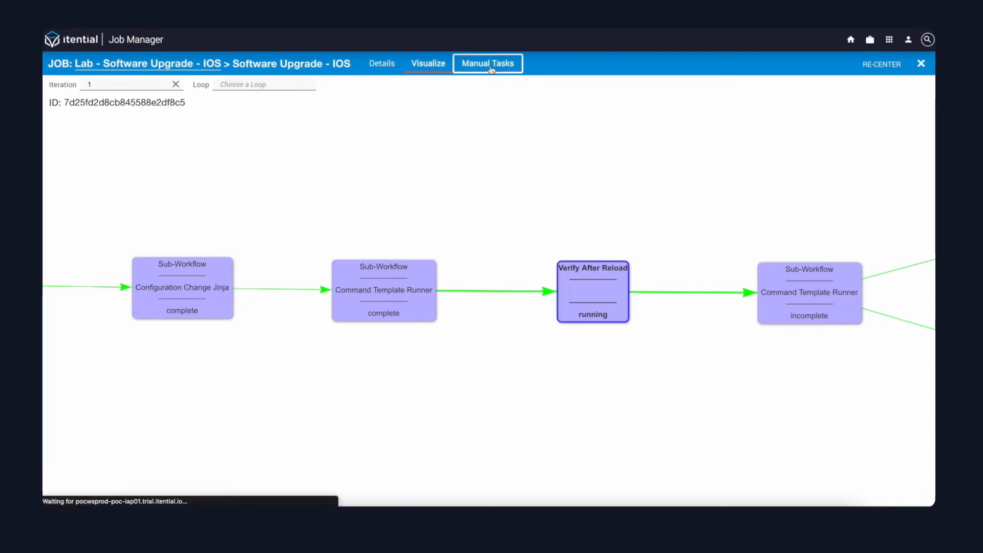
click(488, 62)
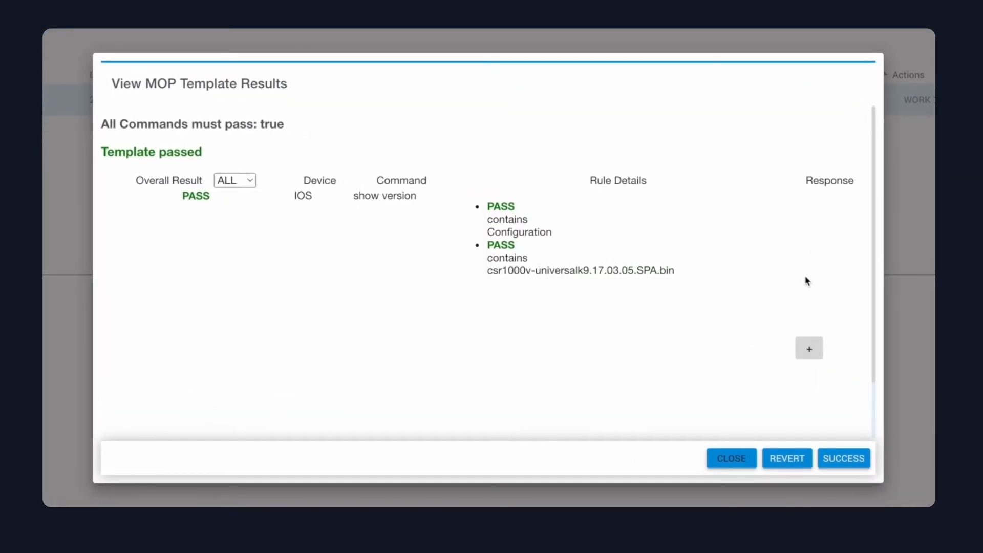
mouse_move(825, 421)
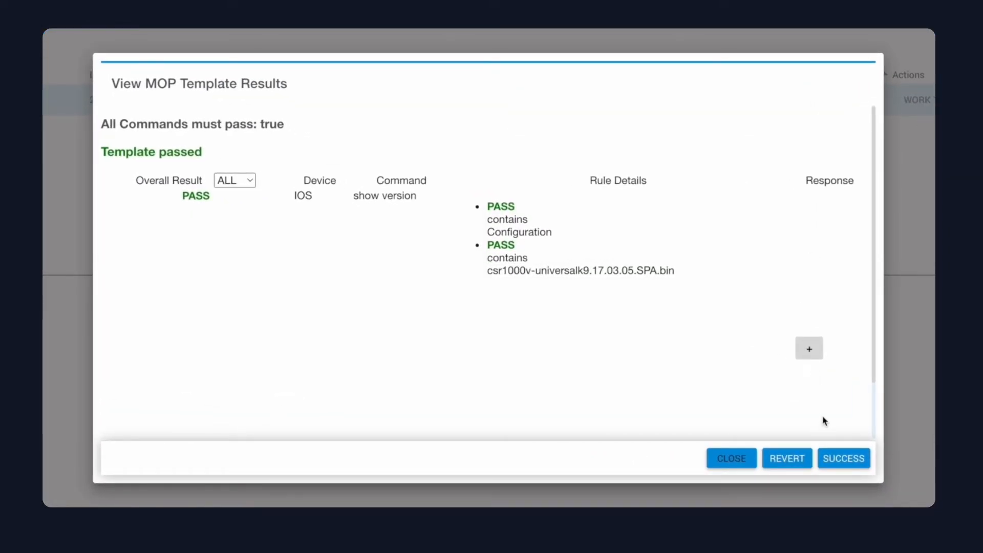
click(810, 349)
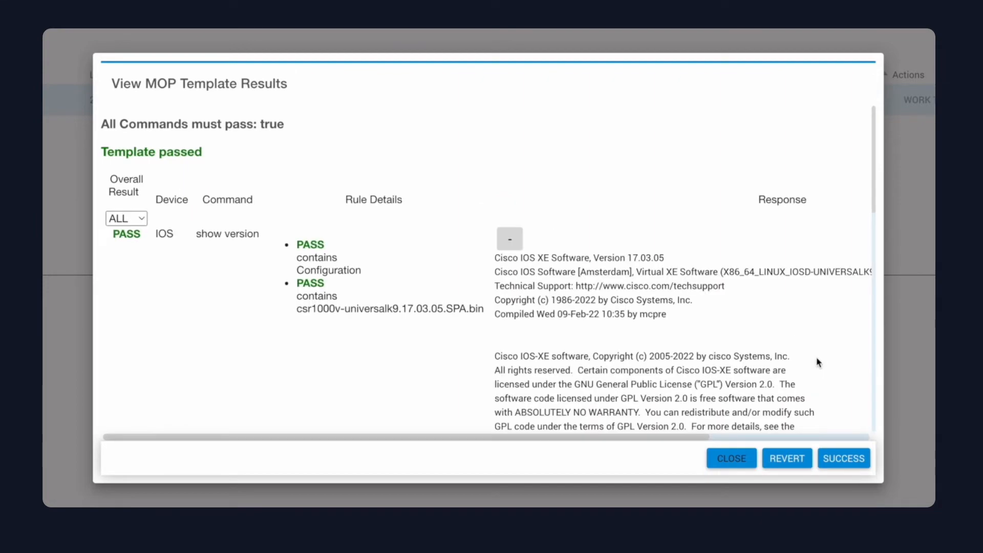
scroll(down, 3)
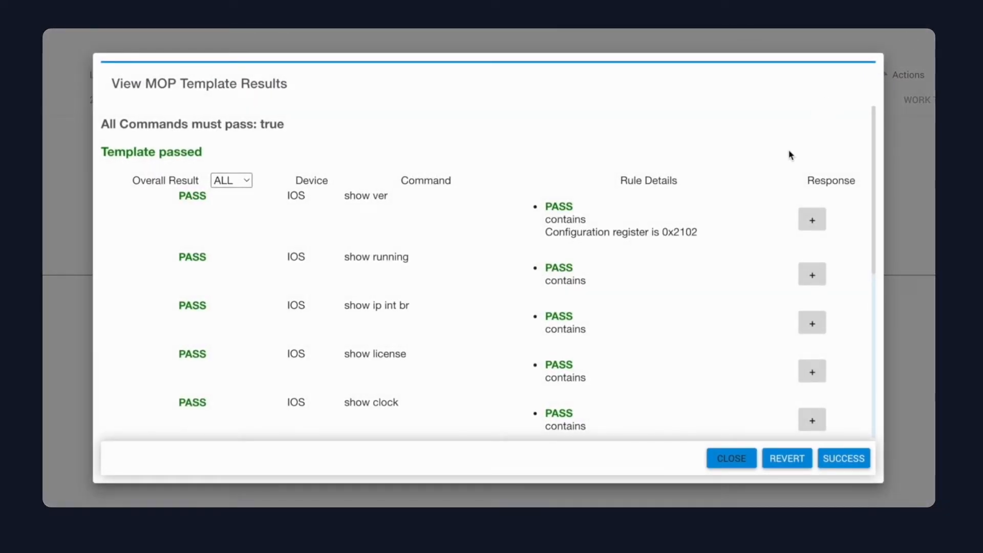
scroll(down, 3)
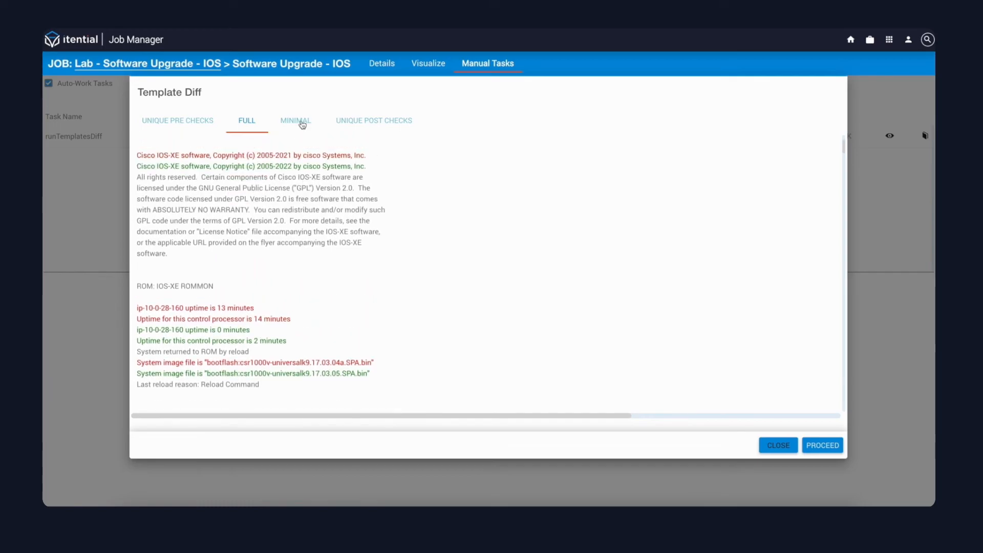
- Show the minimal pre/post diff with the version changing from 17.03.04a to 17.03.05
click(295, 121)
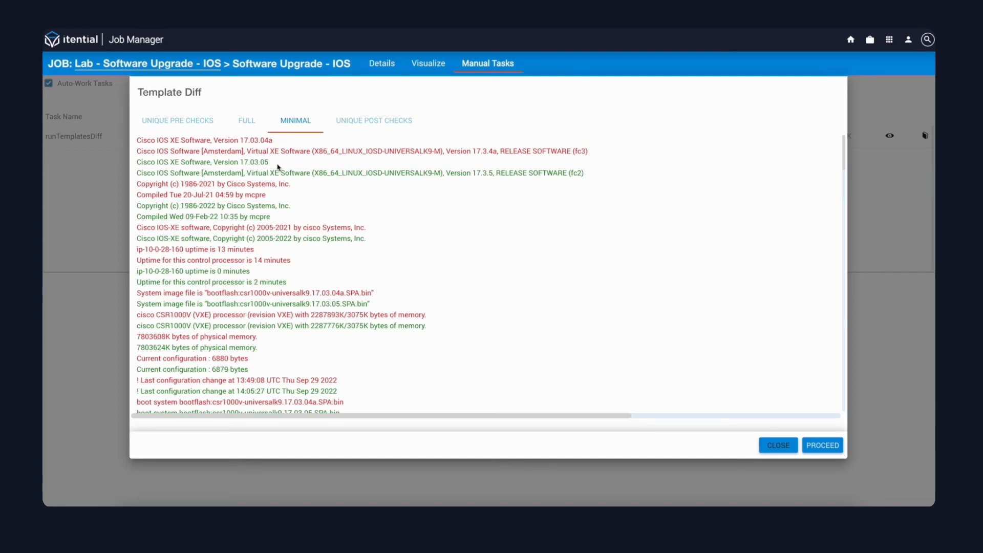
mouse_move(455, 214)
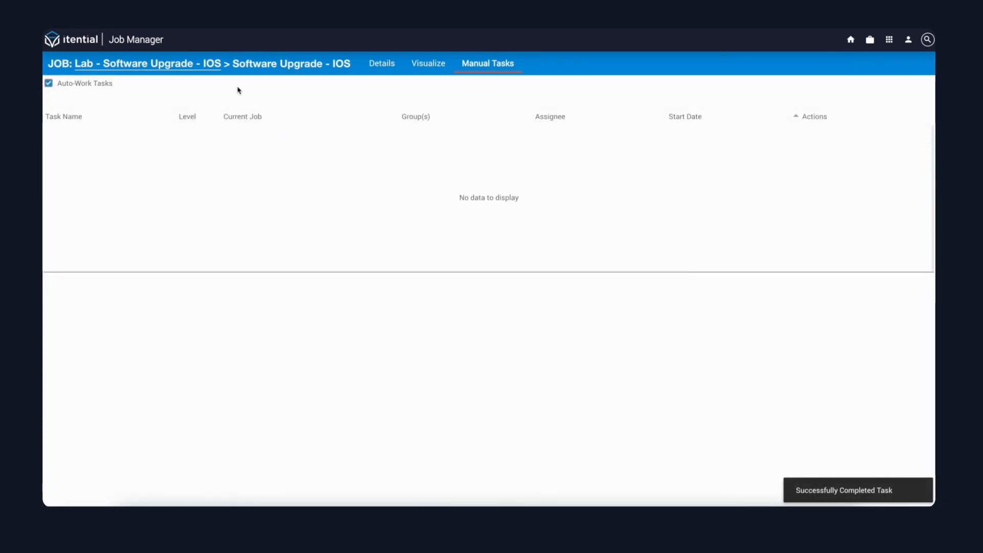
- Show the job's workflow diagram after the diff task completes
click(428, 62)
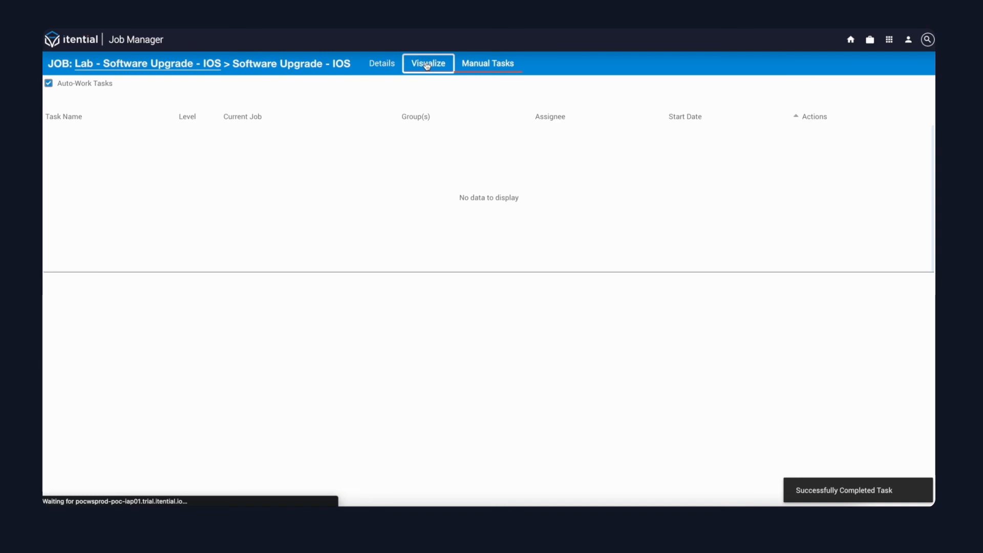
click(428, 63)
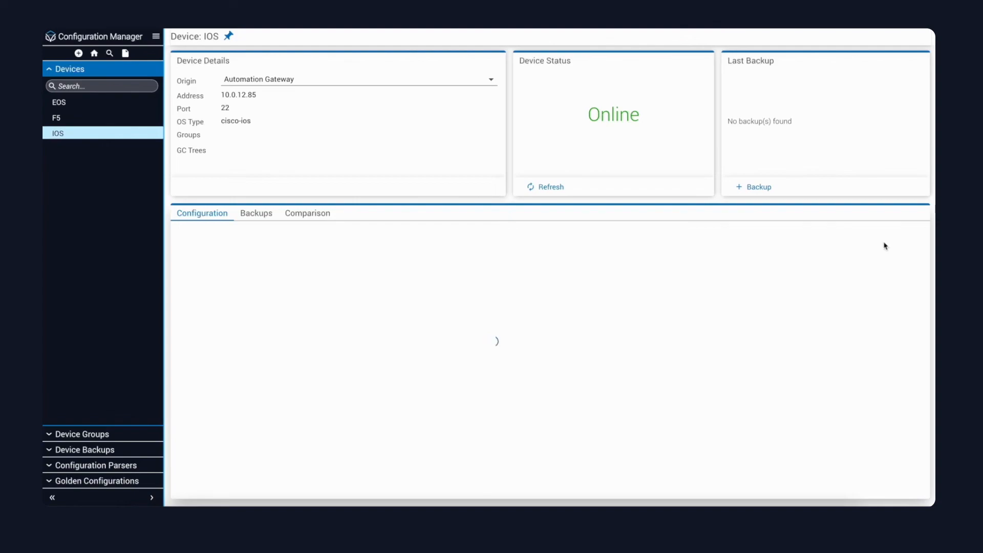
- Load the IOS device's running configuration showing the boot system line pointing to the 17.03.05 image
click(202, 213)
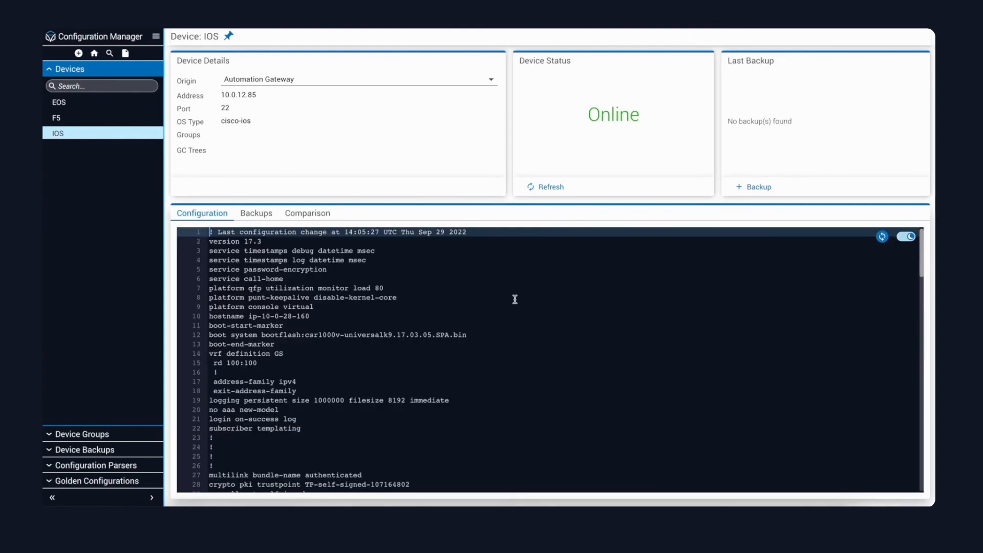